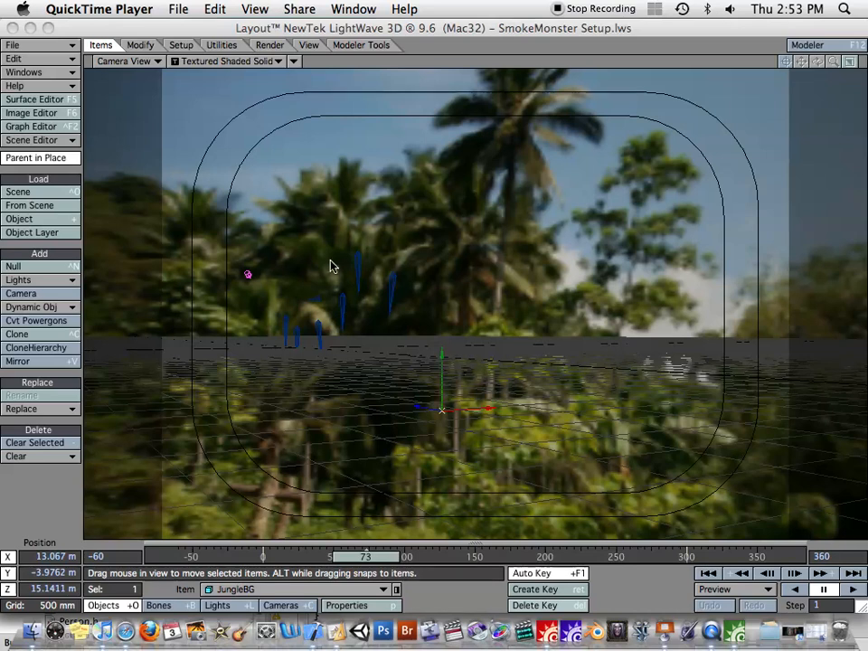
pyautogui.moveTo(378, 276)
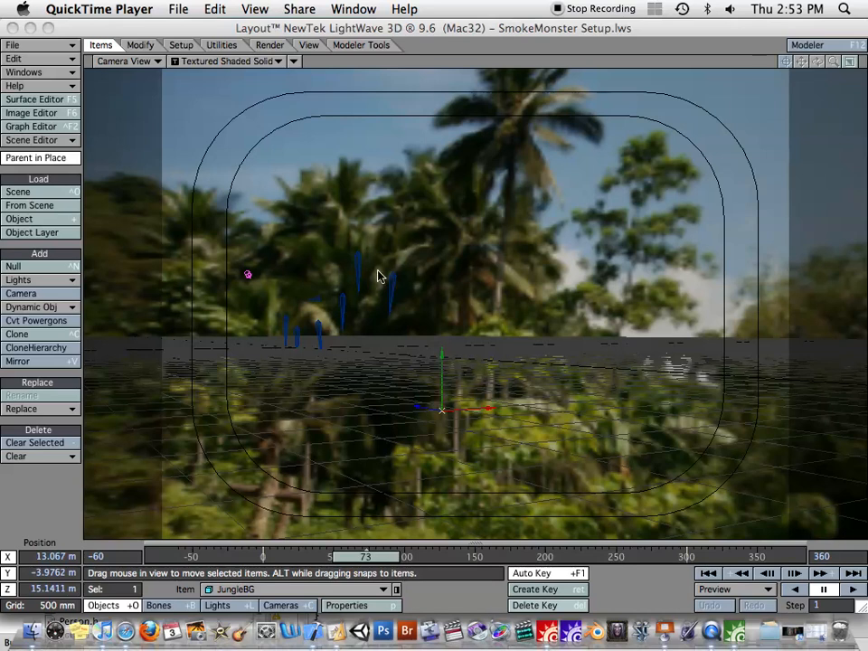
pyautogui.moveTo(355, 274)
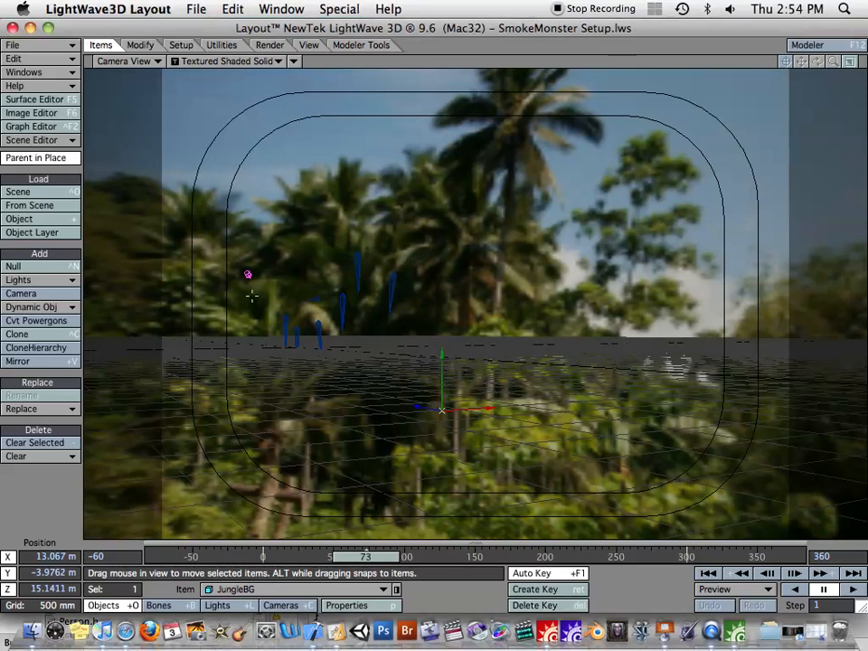
pyautogui.moveTo(355, 256)
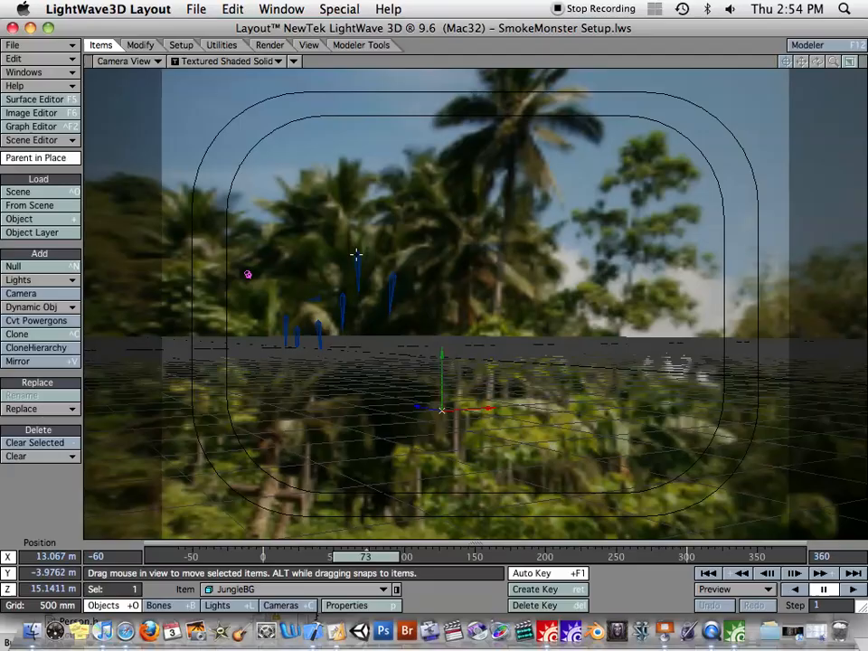
# - Switch the viewport from Camera View to Perspective to reveal the curved jungle backdrop
pyautogui.click(127, 61)
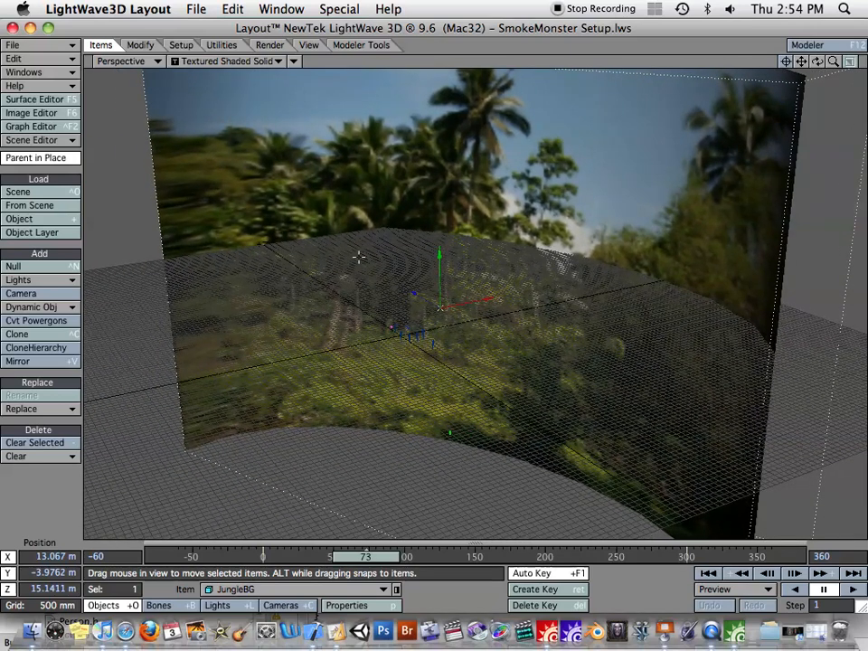
pyautogui.moveTo(229, 150)
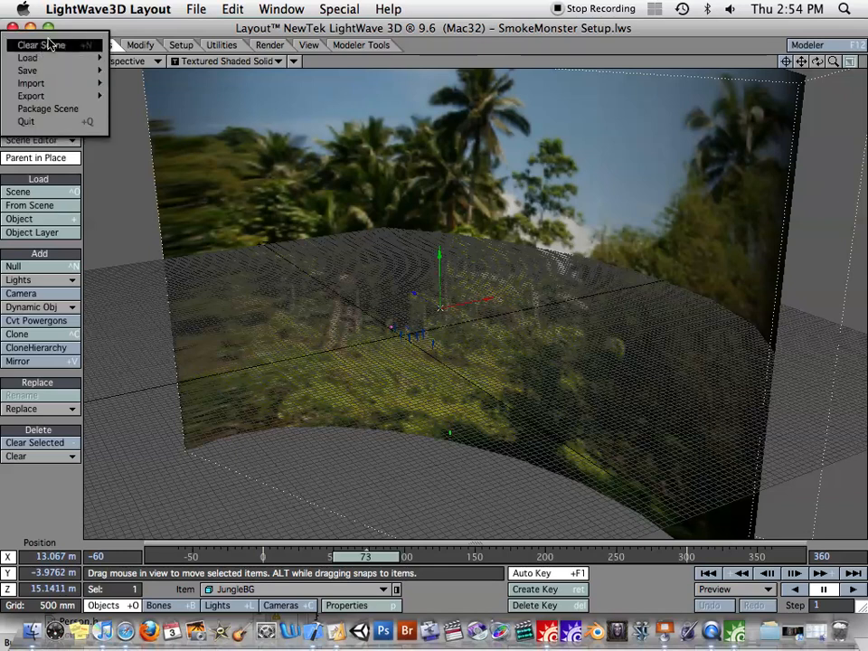
# - Open File > Package Scene and move the Package Scene dialog aside
pyautogui.click(47, 109)
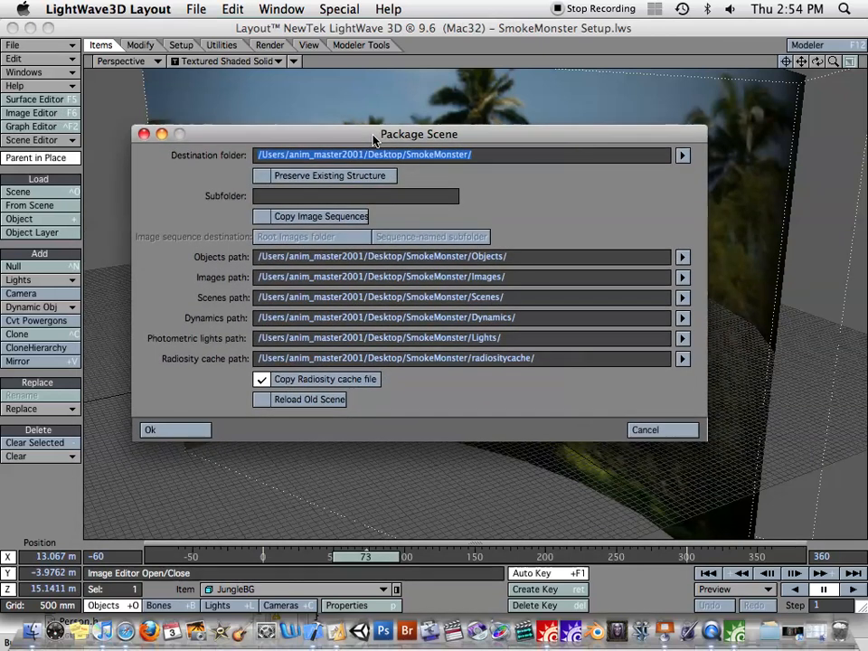
pyautogui.moveTo(419, 133); pyautogui.dragTo(395, 109)
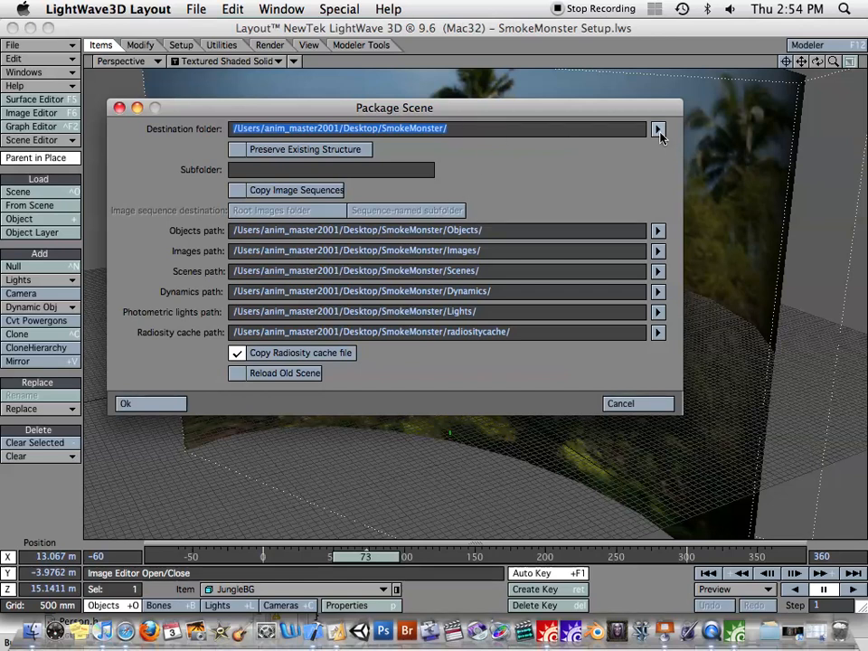
# - Create a SmokeMonster2 folder on the Desktop and choose it as the package destination
pyautogui.click(659, 127)
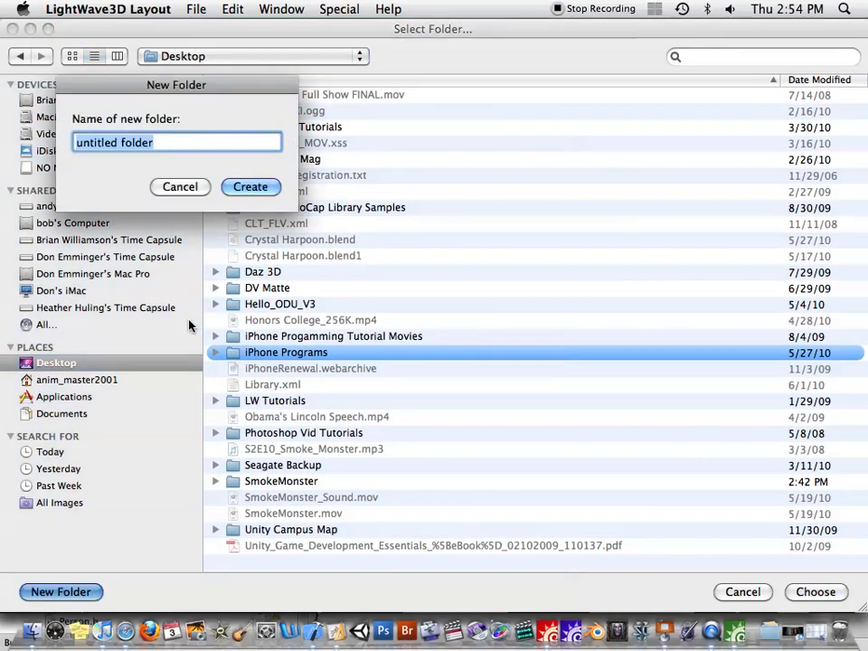
pyautogui.write('SmokeMonster')
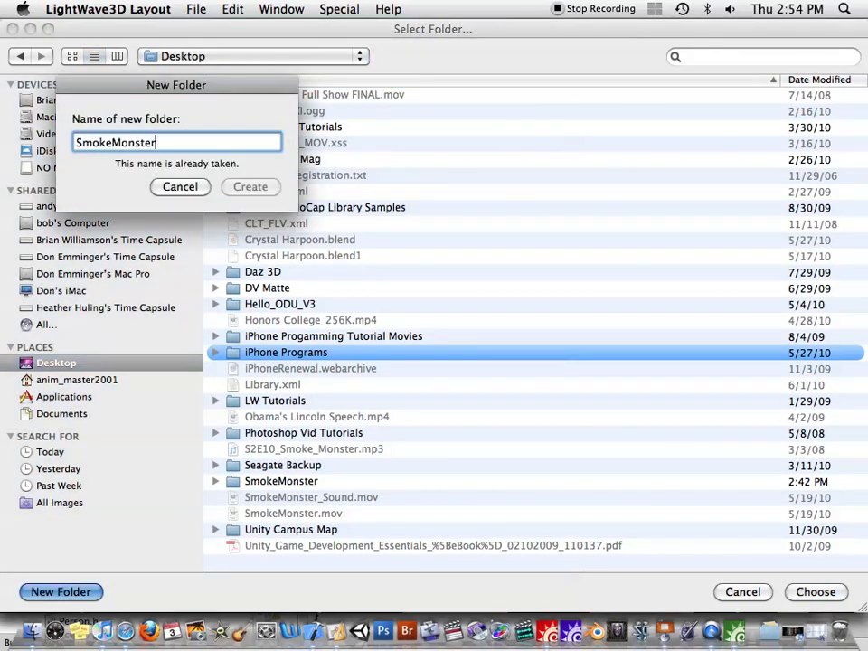
pyautogui.click(251, 186)
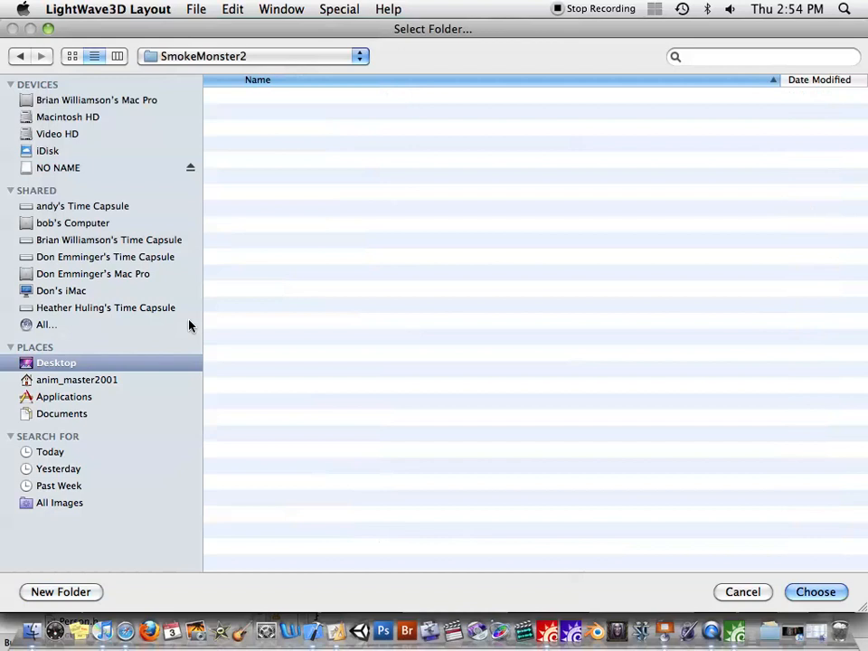
pyautogui.moveTo(814, 591)
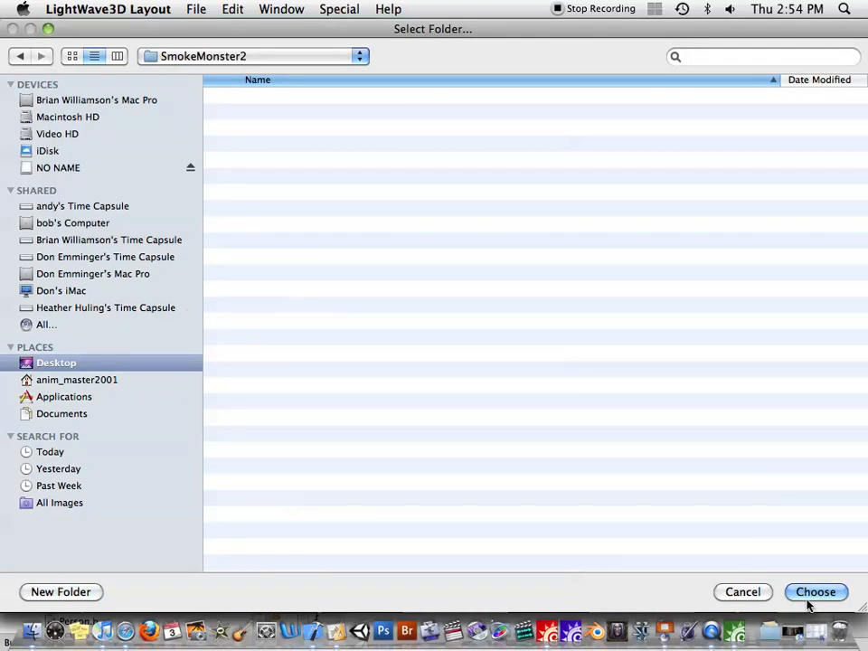
pyautogui.click(814, 591)
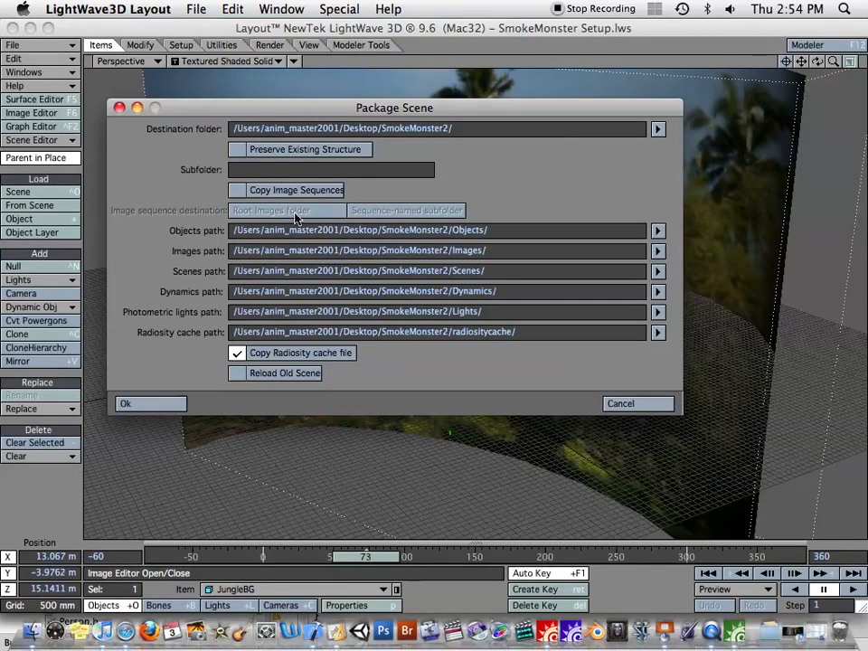
pyautogui.moveTo(487, 242)
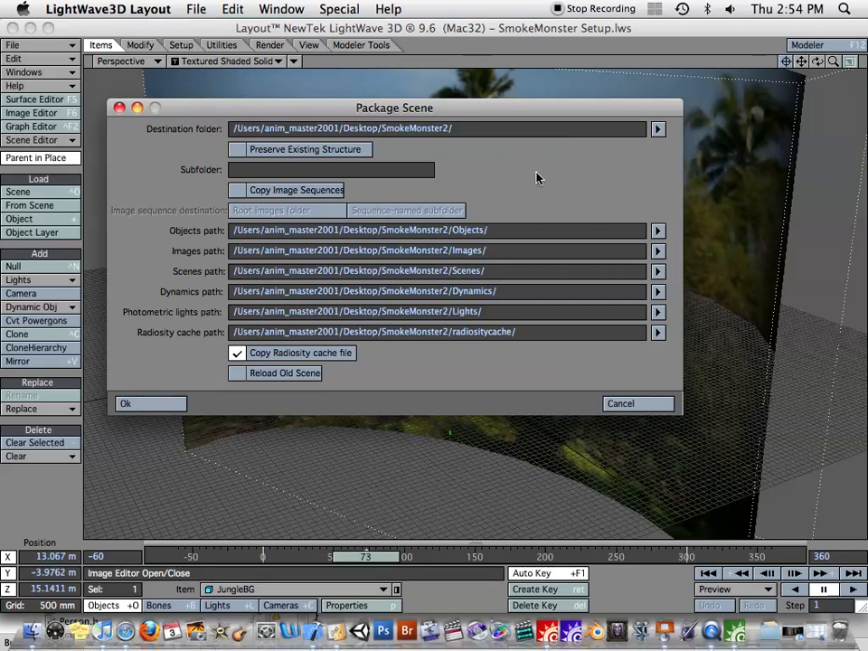
# - Run Package Scene into SmokeMonster2 and agree to save the changed scene
pyautogui.moveTo(394, 108); pyautogui.dragTo(416, 143)
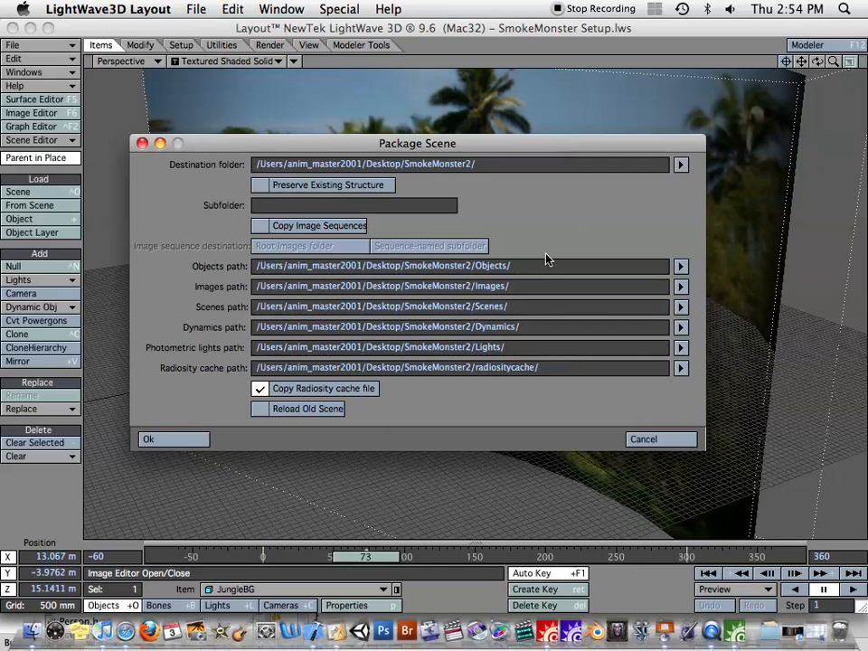
pyautogui.click(148, 438)
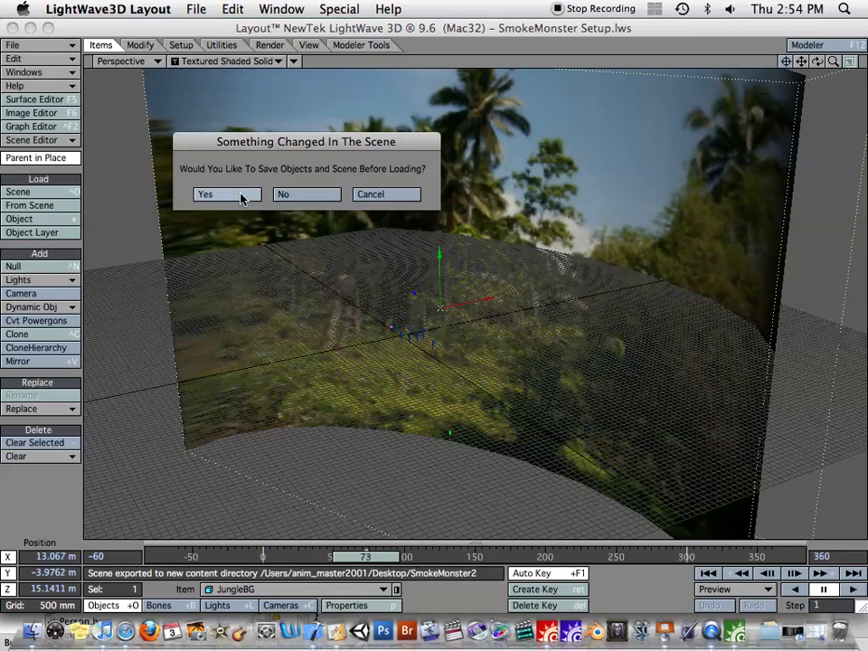
pyautogui.click(306, 193)
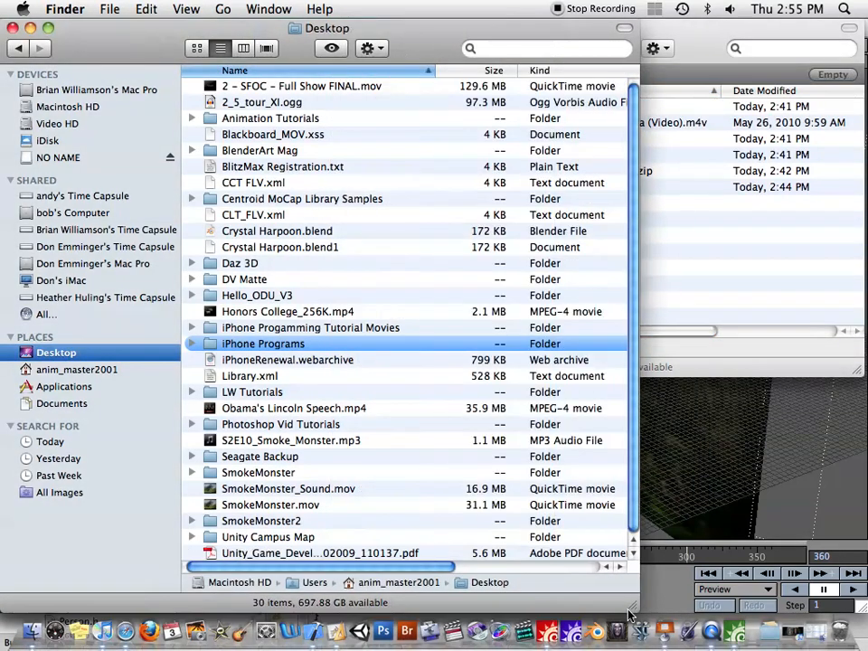
pyautogui.click(262, 520)
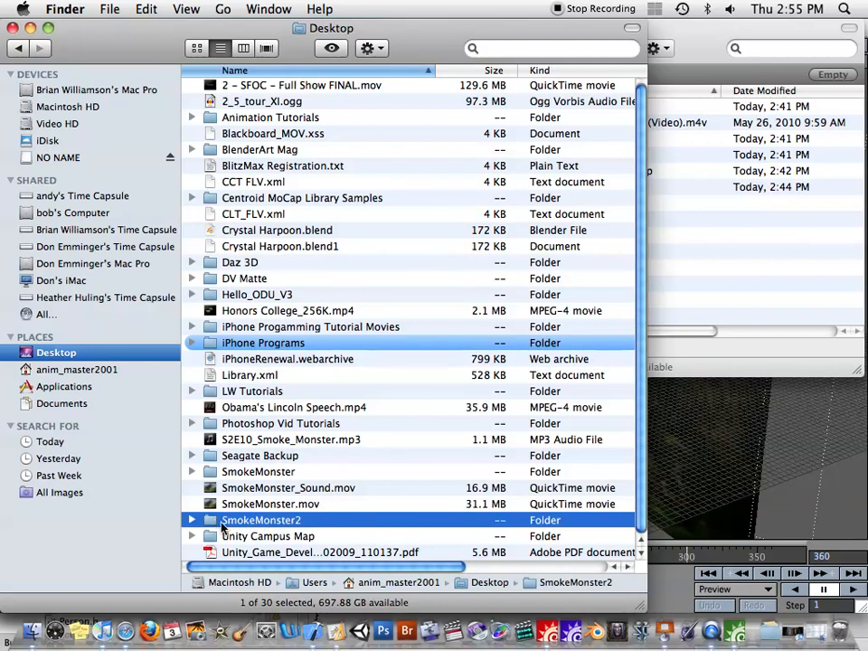
pyautogui.click(191, 520)
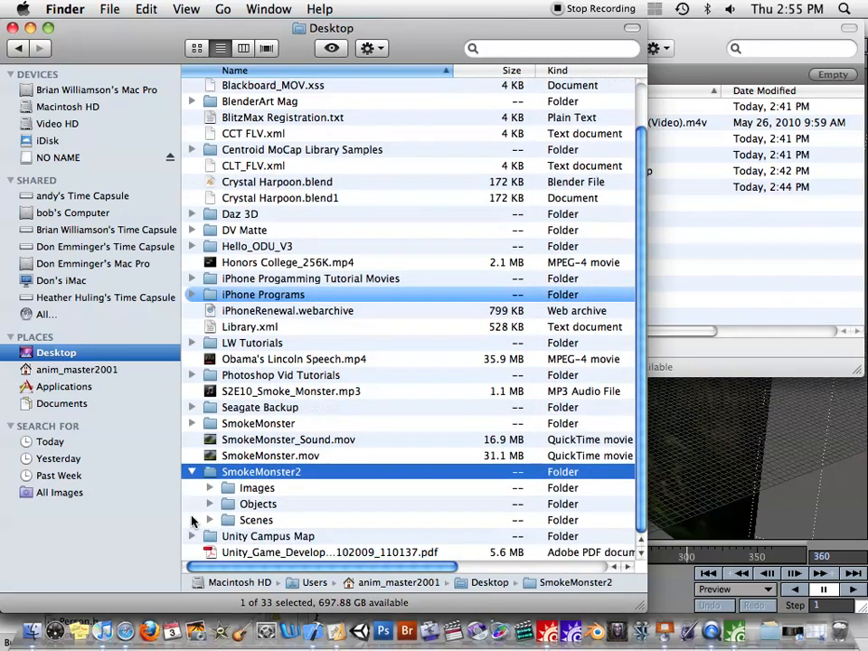
pyautogui.click(210, 504)
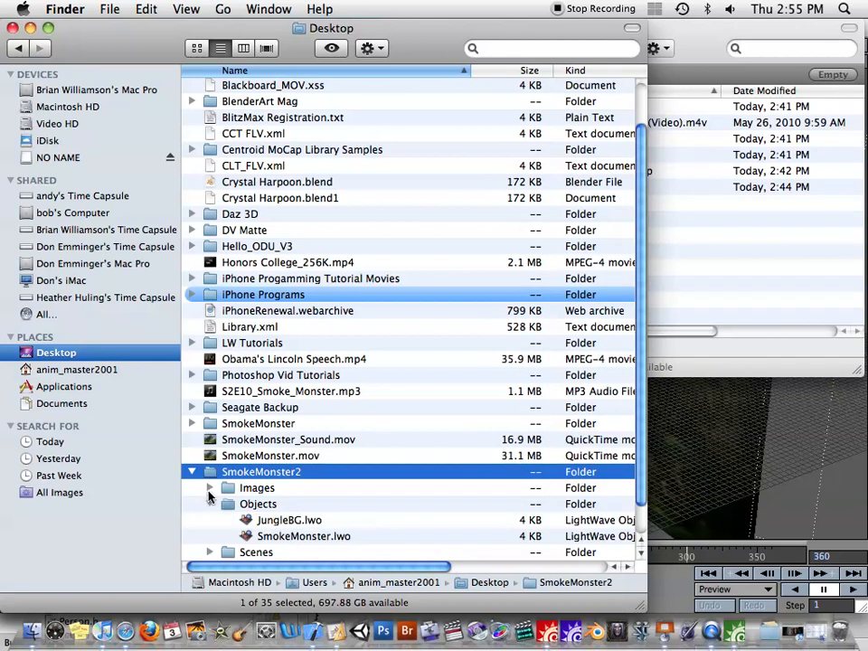
pyautogui.click(209, 488)
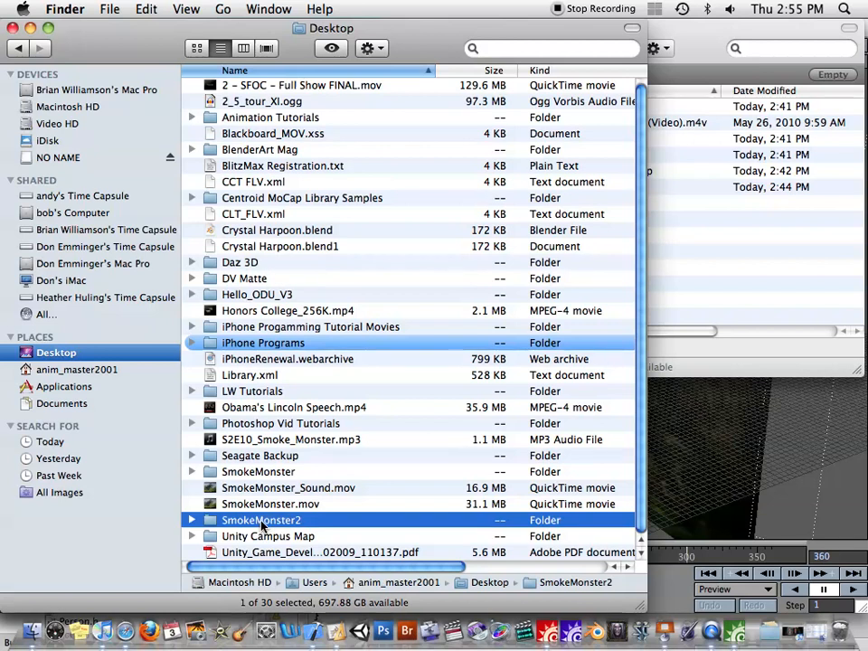
# - Compress SmokeMonster2 into SmokeMonster2.zip, then select the zip and the original SmokeMonster folder
pyautogui.rightClick(261, 520)
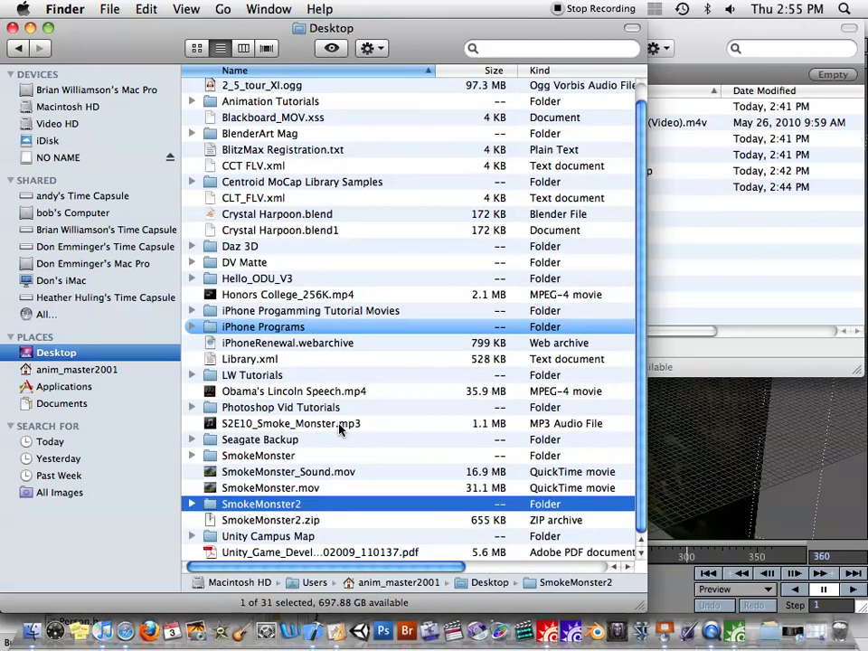
pyautogui.click(270, 520)
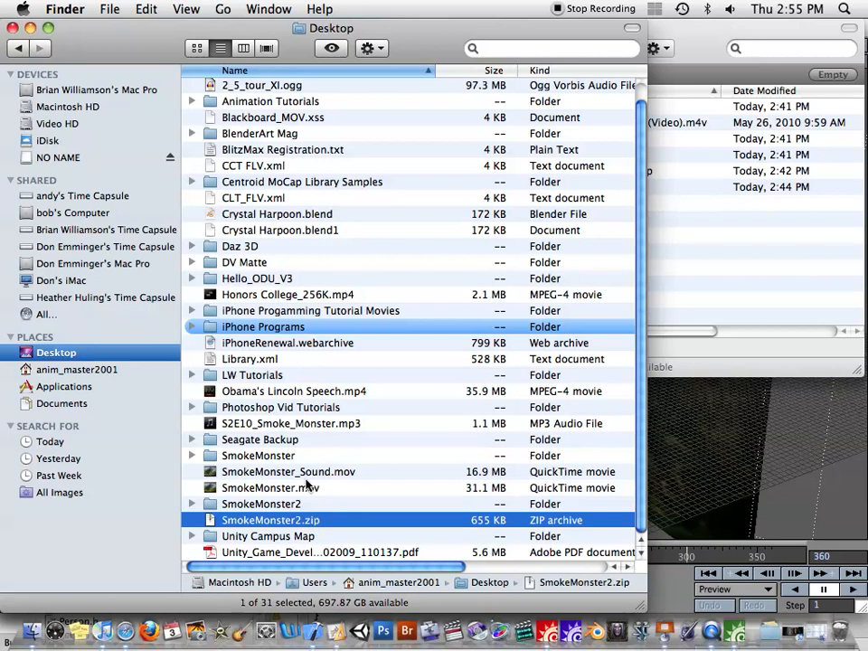
pyautogui.click(258, 454)
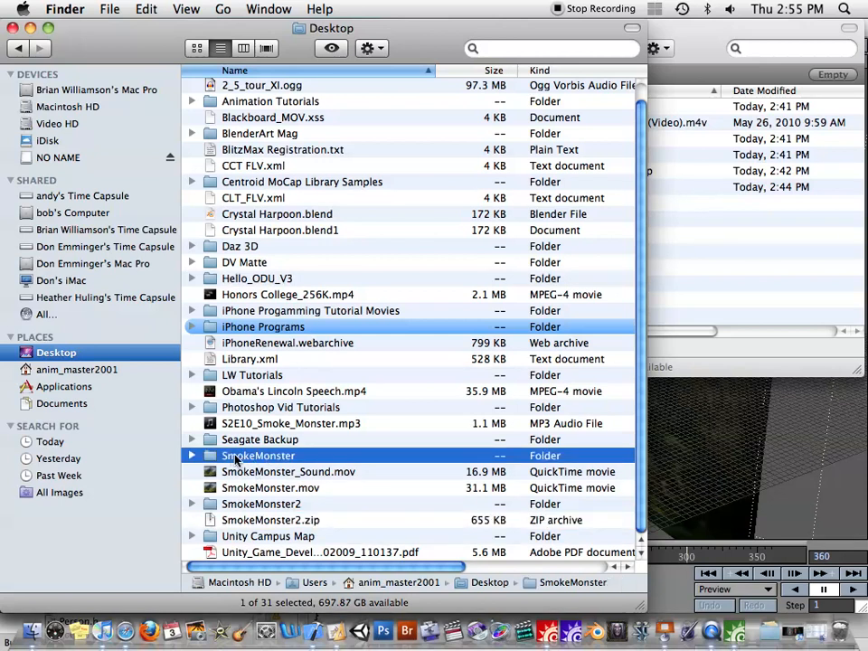
pyautogui.moveTo(568, 630)
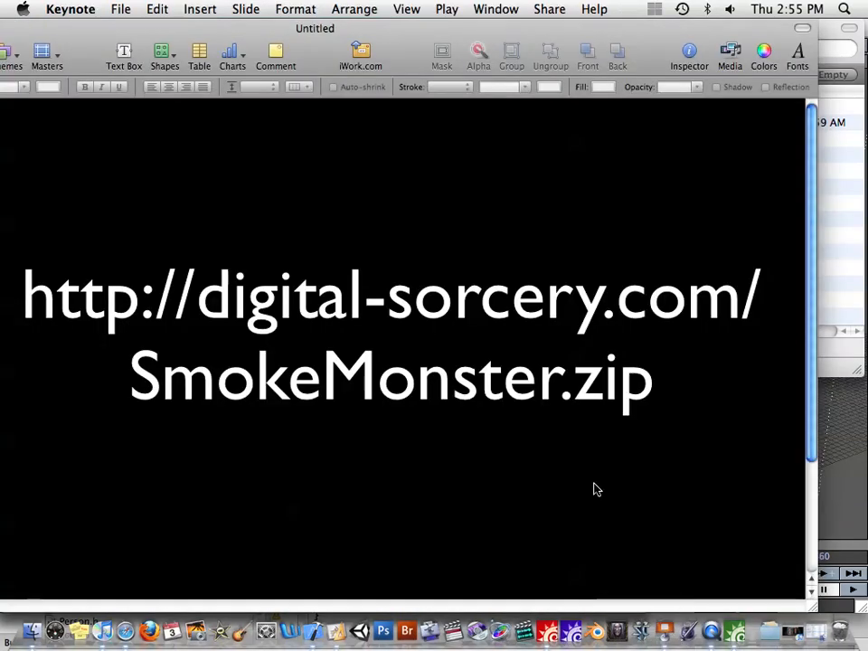
pyautogui.moveTo(151, 466)
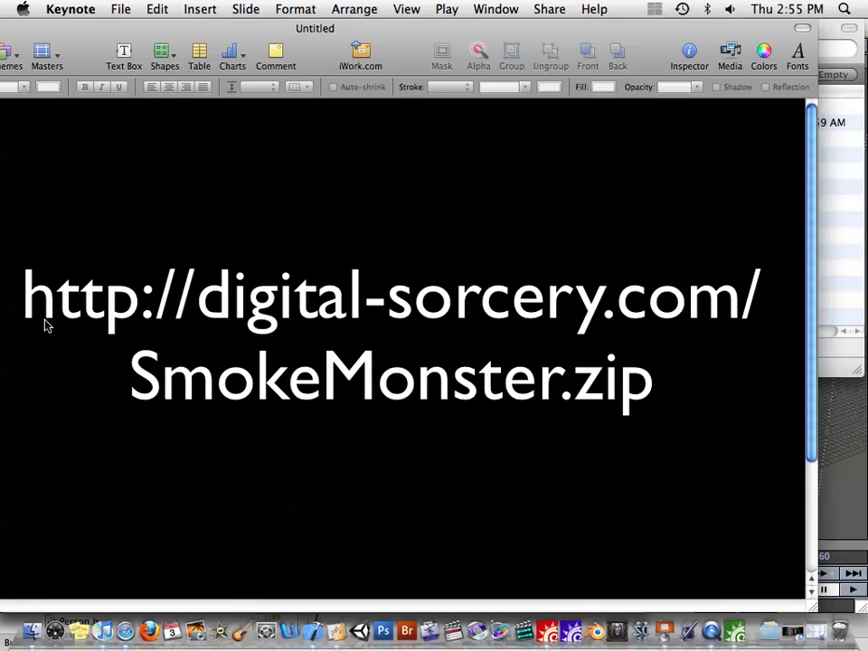
pyautogui.moveTo(439, 298)
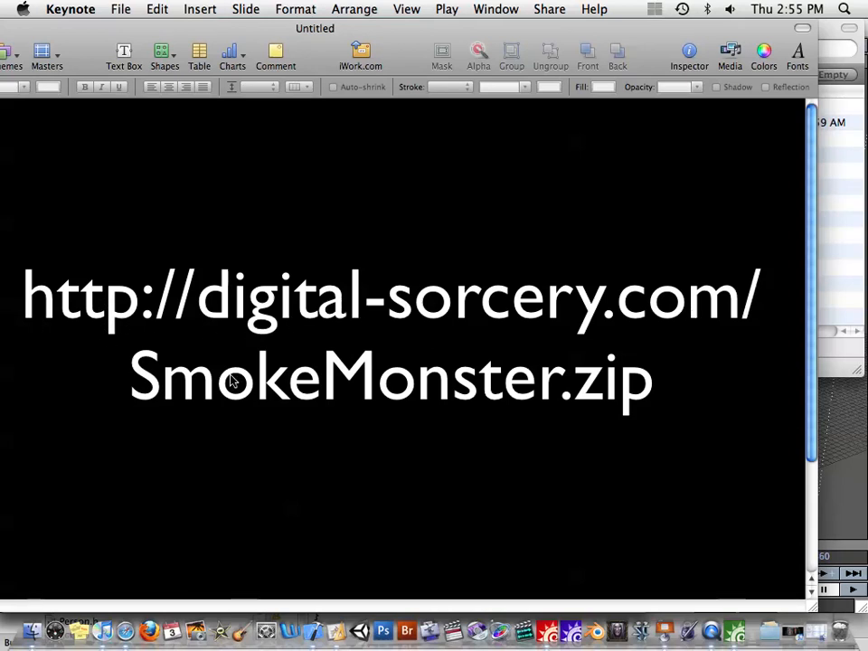
pyautogui.moveTo(672, 199)
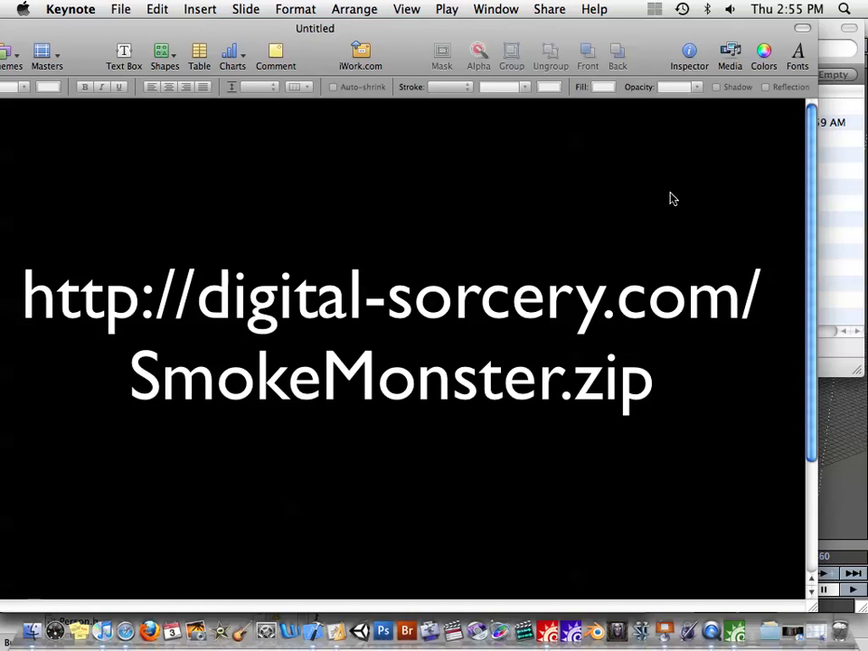